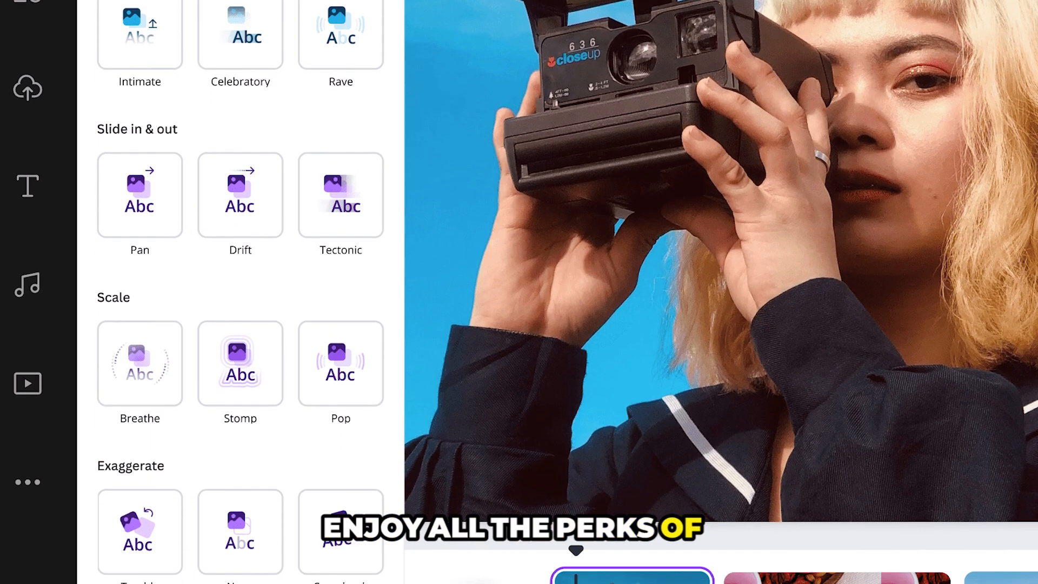
Keep the Temp Mail address and go to canva.com via a Google search for 'canva'.
scroll("down", 3)
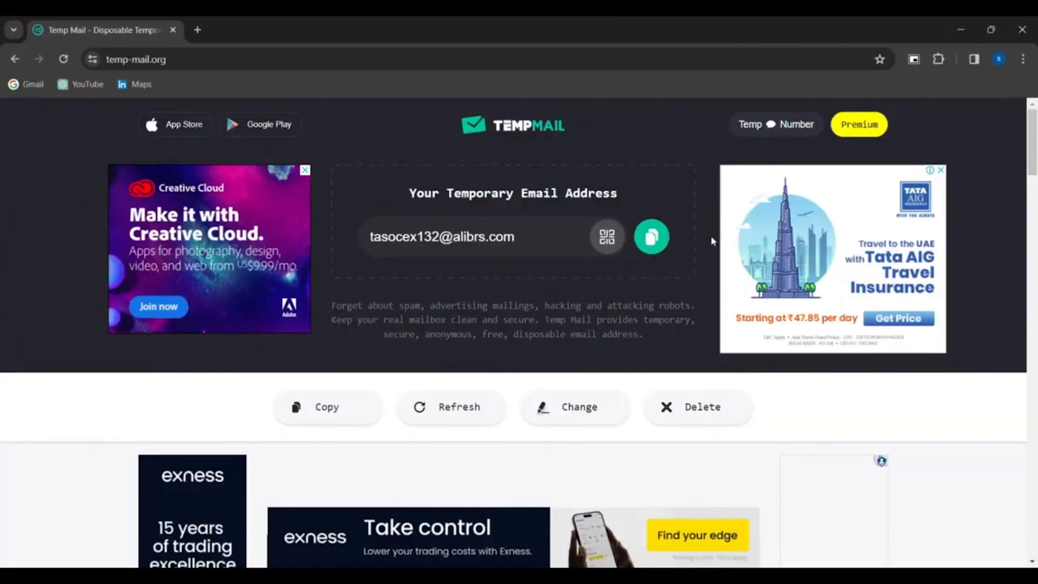
type("canva")
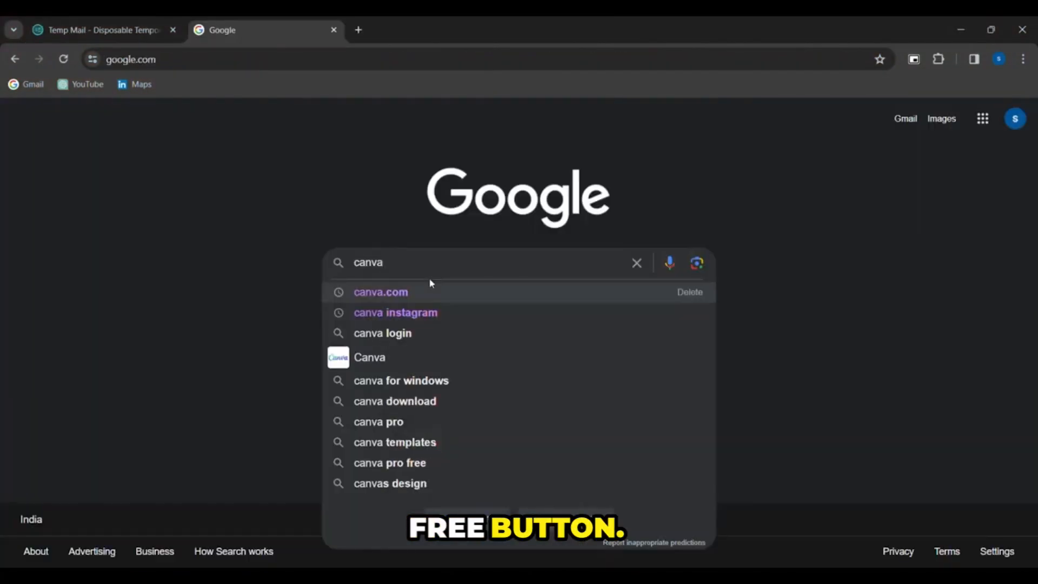
left_click(381, 293)
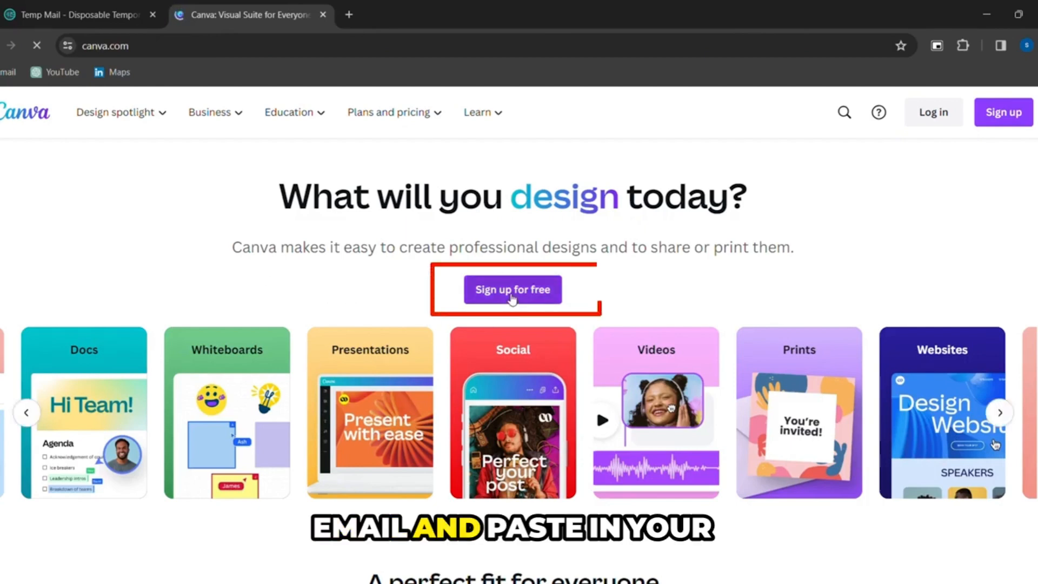
Sign up for free with the temporary email and fetch the verification code from the inbox.
left_click(512, 289)
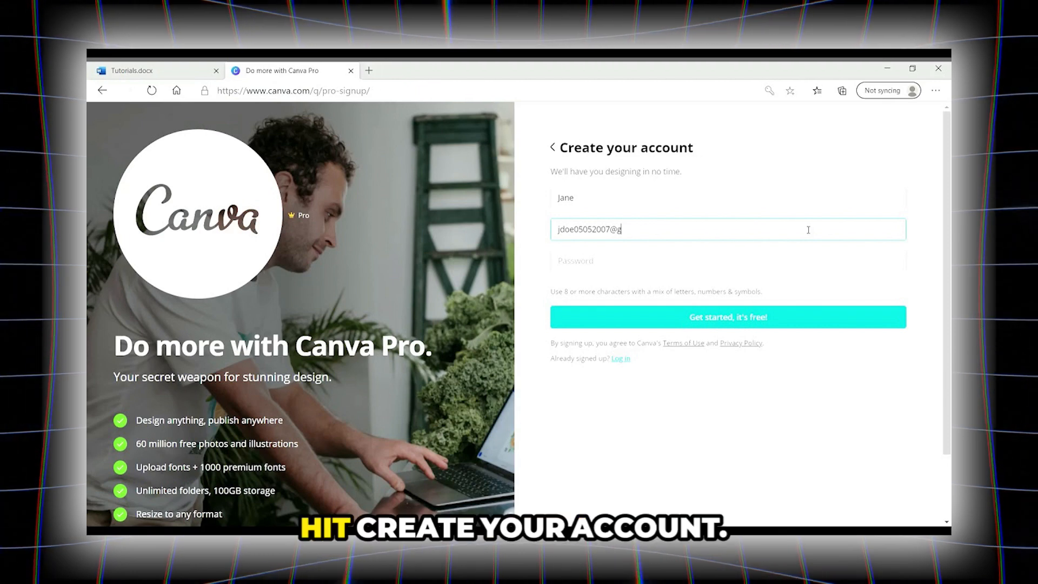
left_click(729, 317)
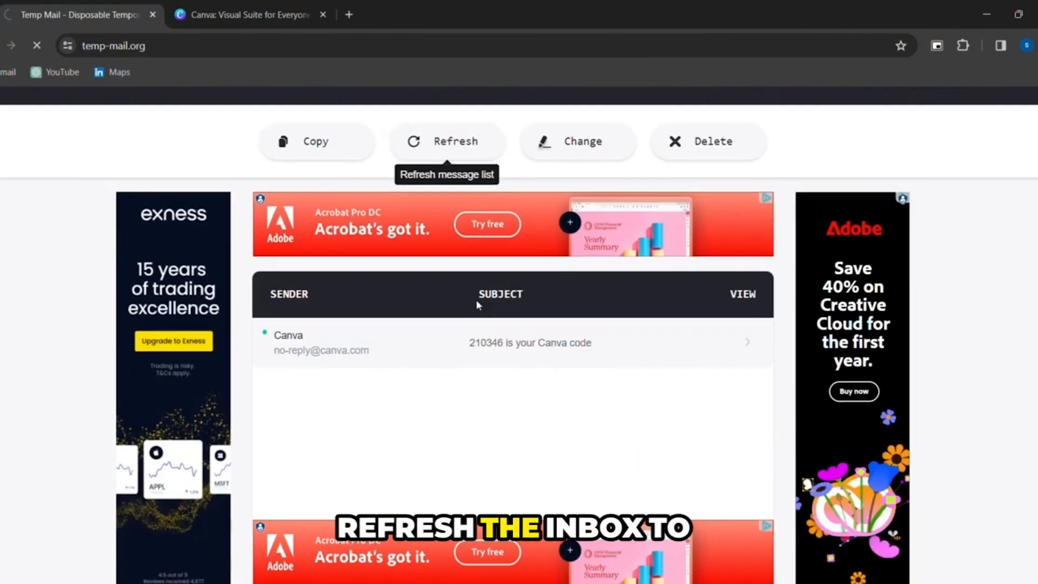
scroll("down", 3)
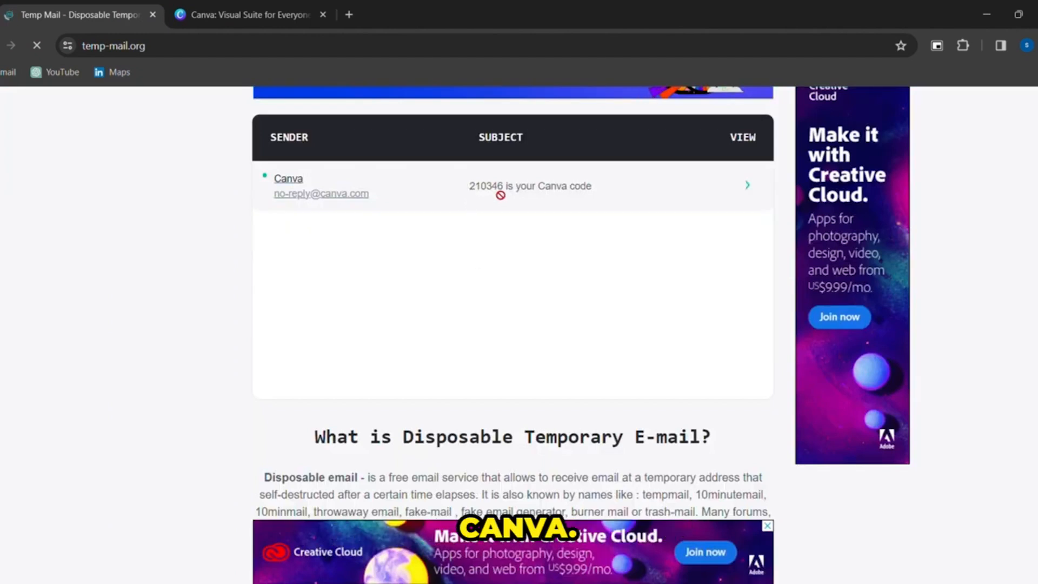
left_click(248, 15)
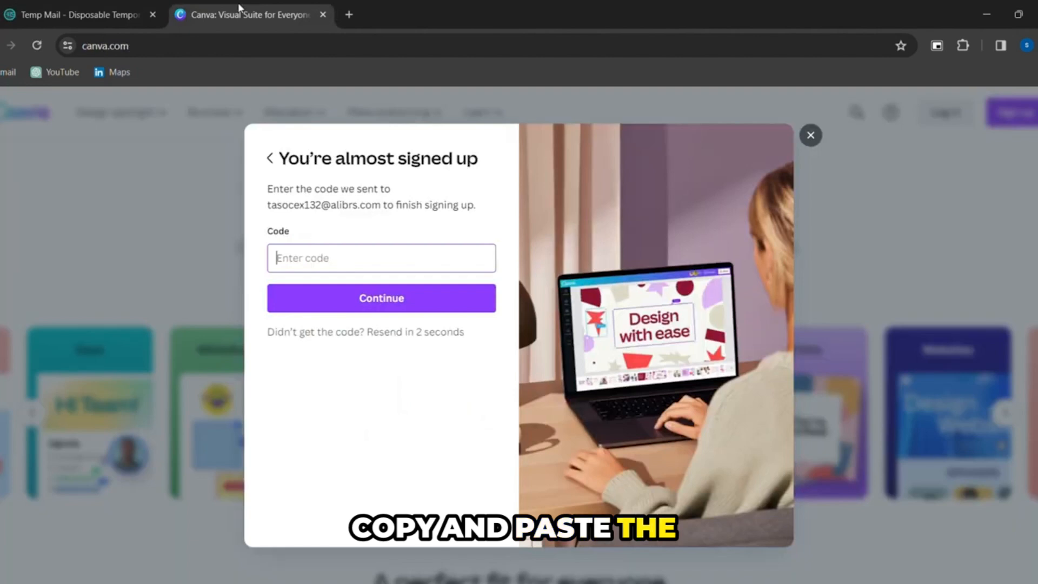
Enter the verification code, choose Personal, skip Pro, and search 'bingo tingo' in a new tab.
left_click(381, 298)
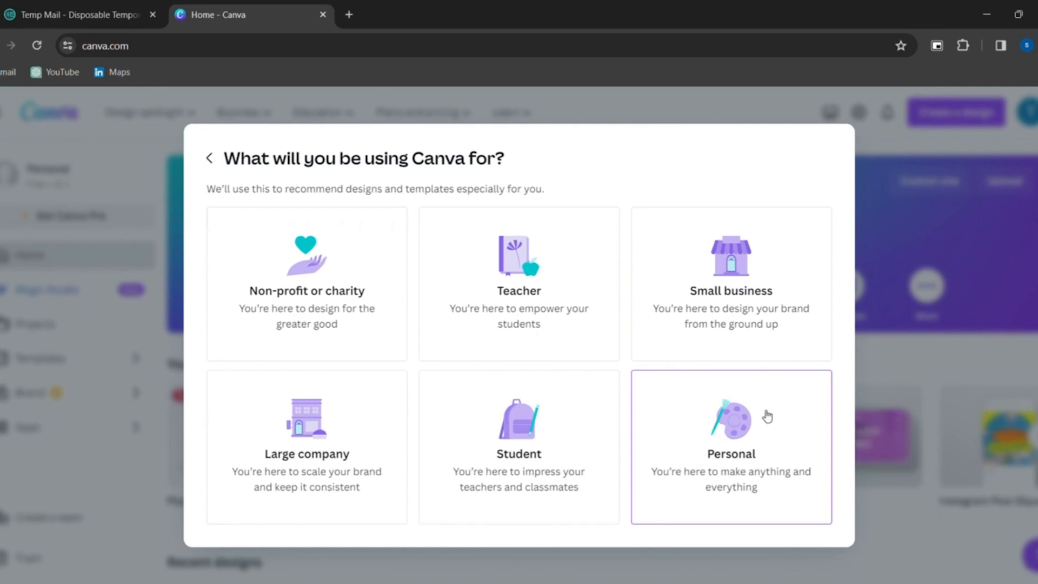
left_click(731, 442)
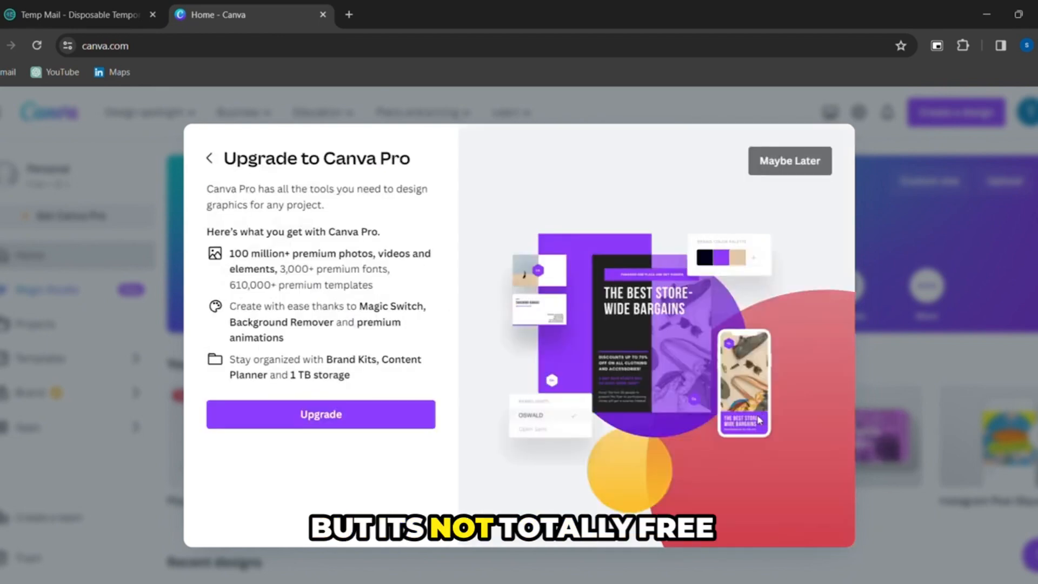
mouse_move(706, 449)
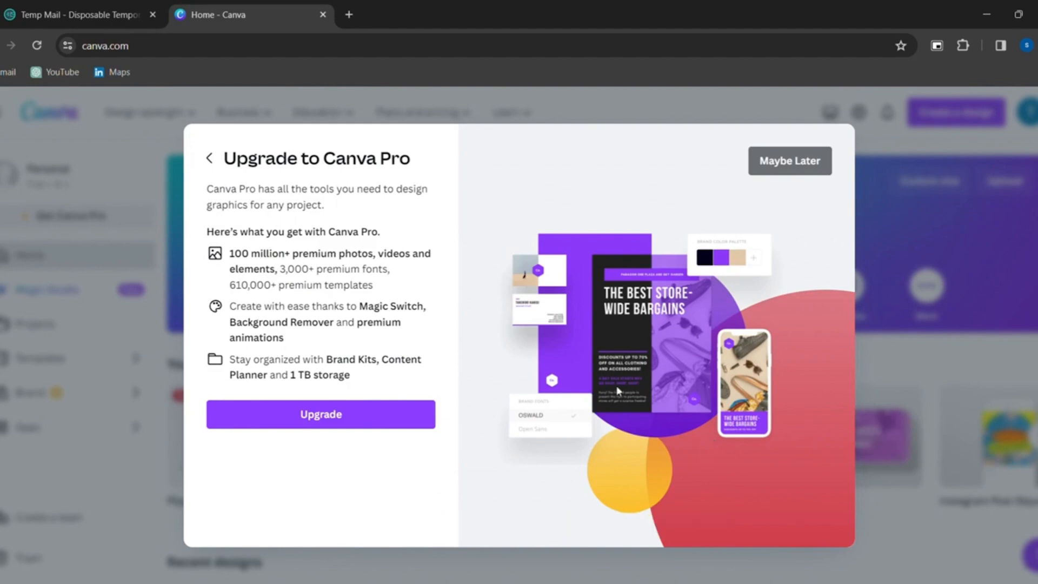
left_click(790, 160)
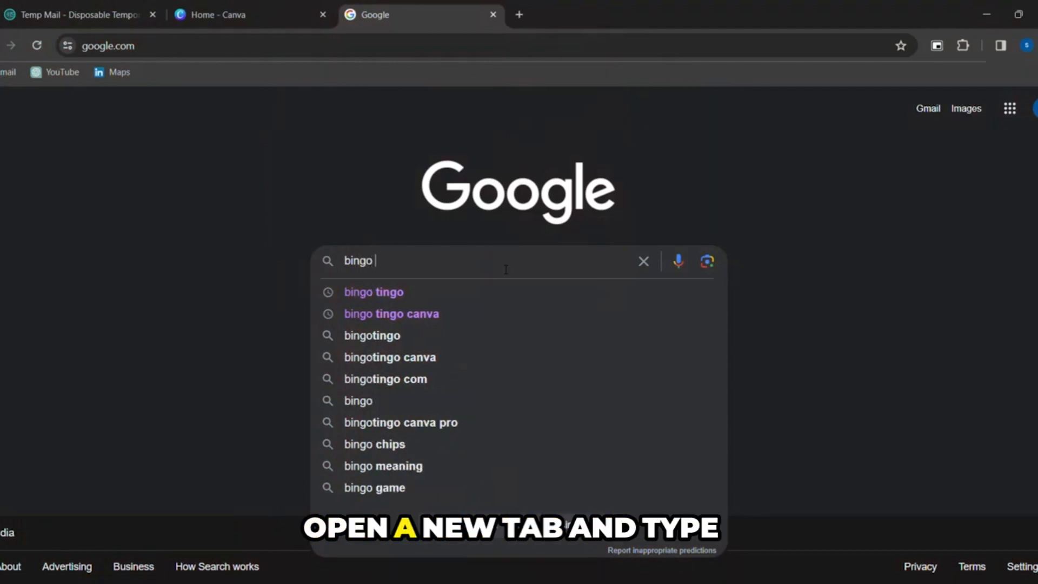
type("tingo")
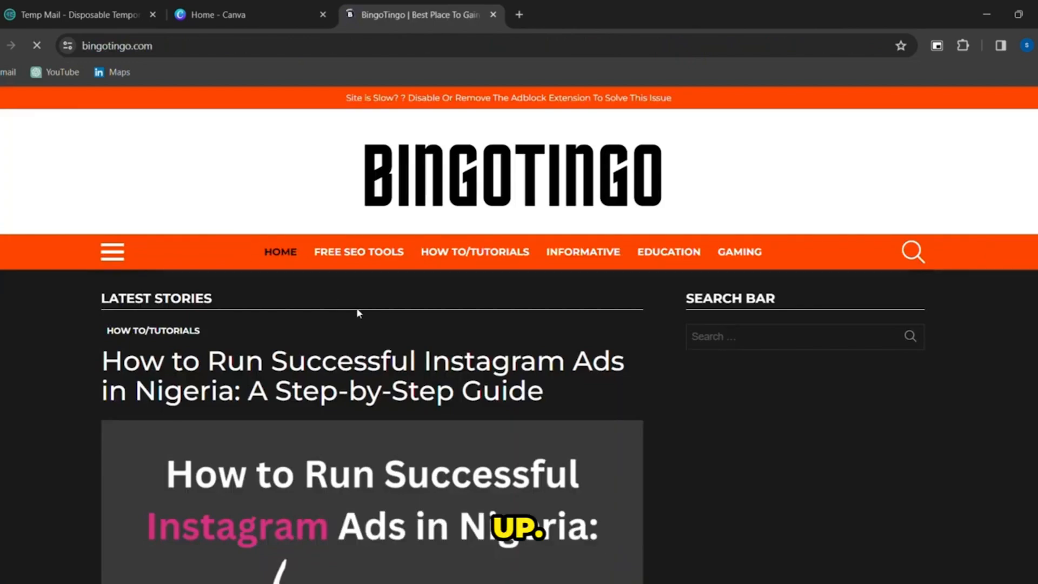
Open BingoTingo's Best Social Media Platforms article and download its Free Guide.
scroll("down", 3)
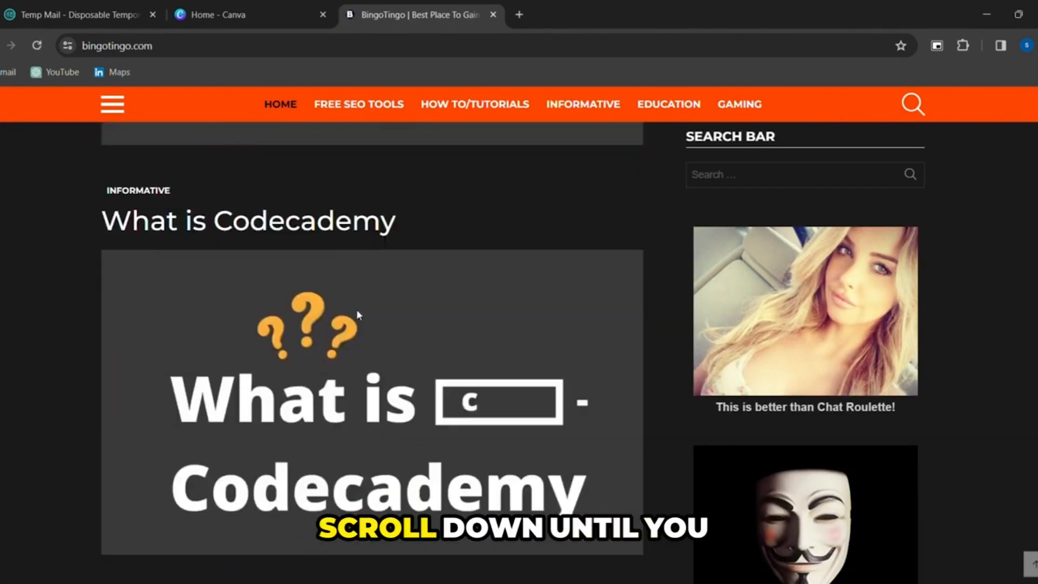
scroll("down", 3)
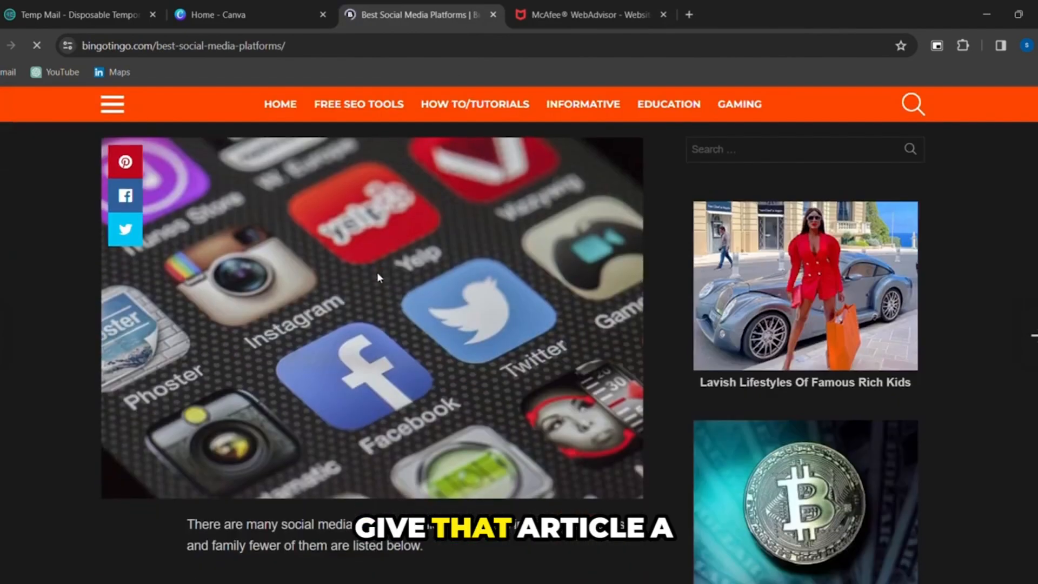
scroll("down", 3)
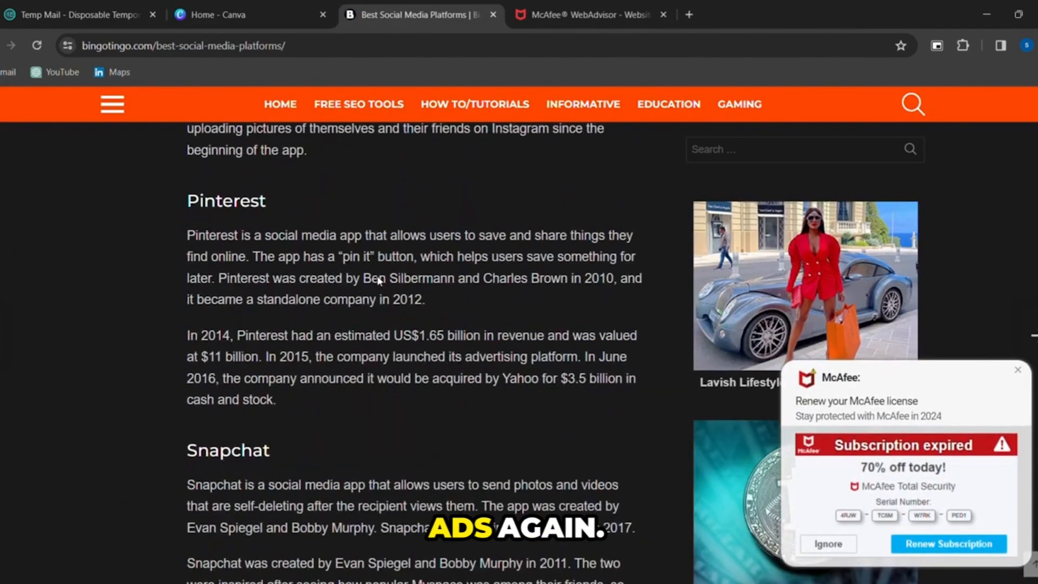
scroll("down", 3)
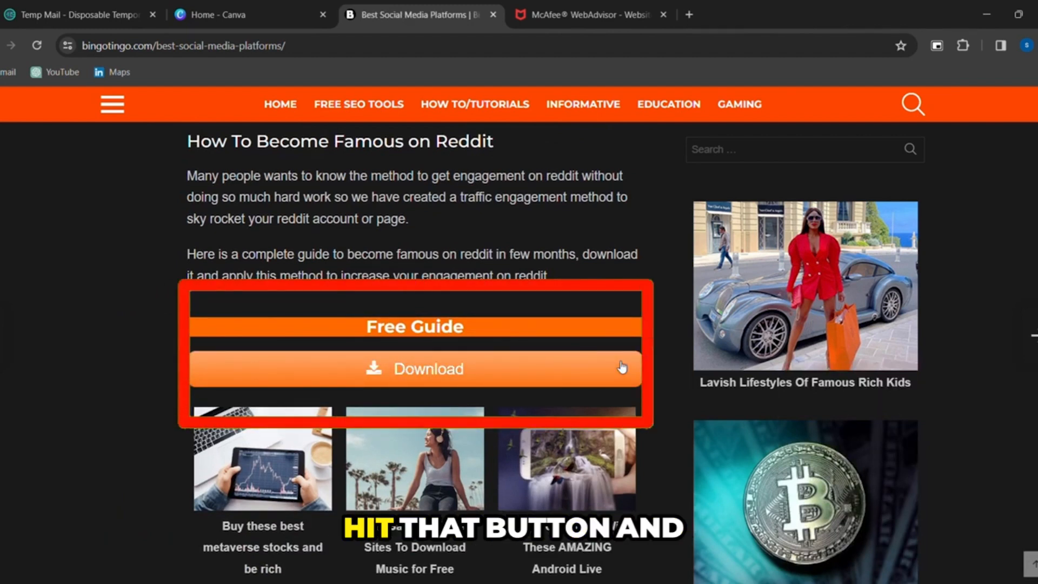
left_click(414, 368)
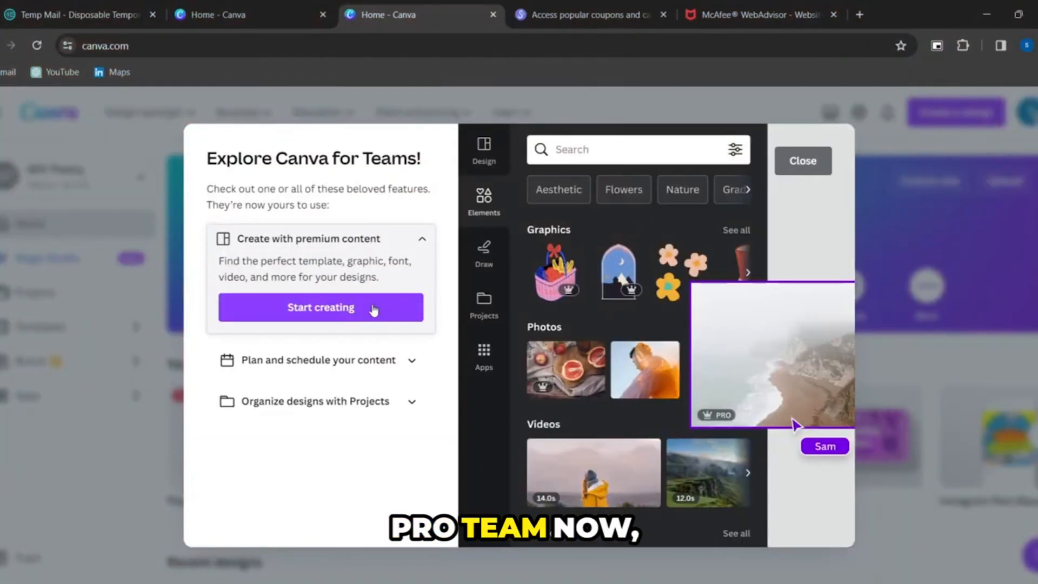
Dismiss the Explore Canva for Teams tour and search home for 'youtube thumbnail'.
left_click(320, 307)
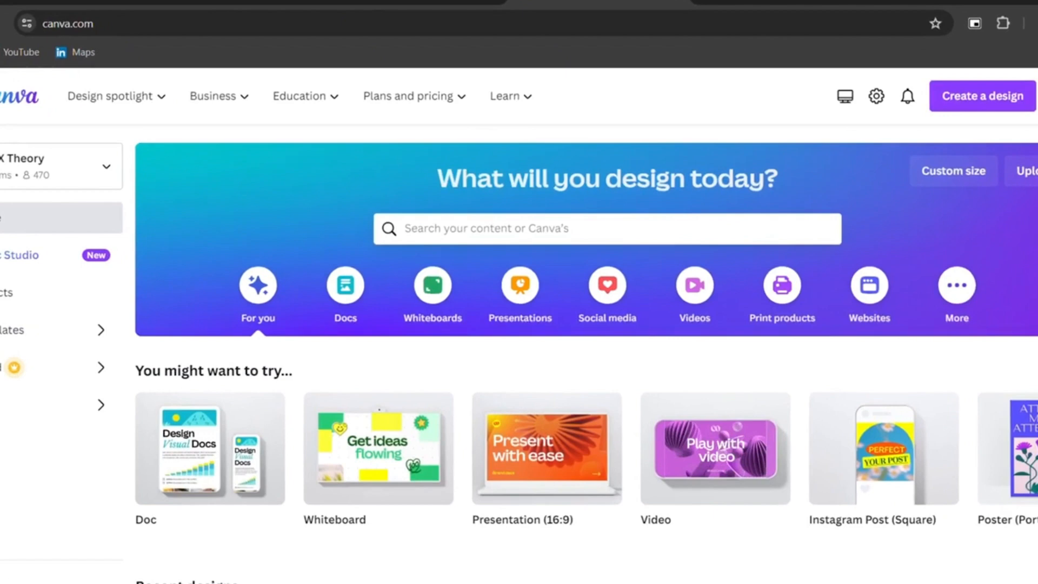
type("youtube t")
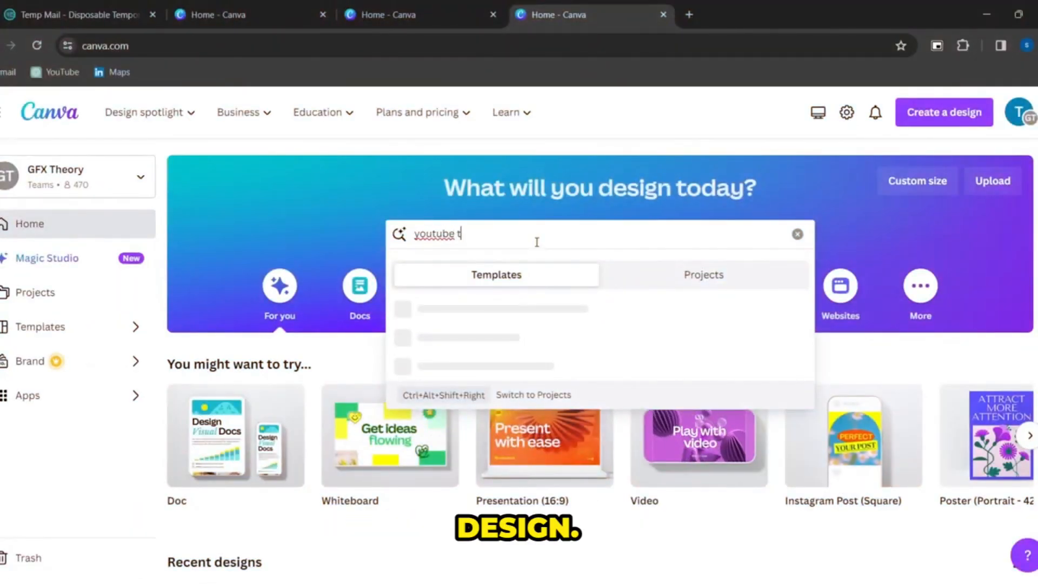